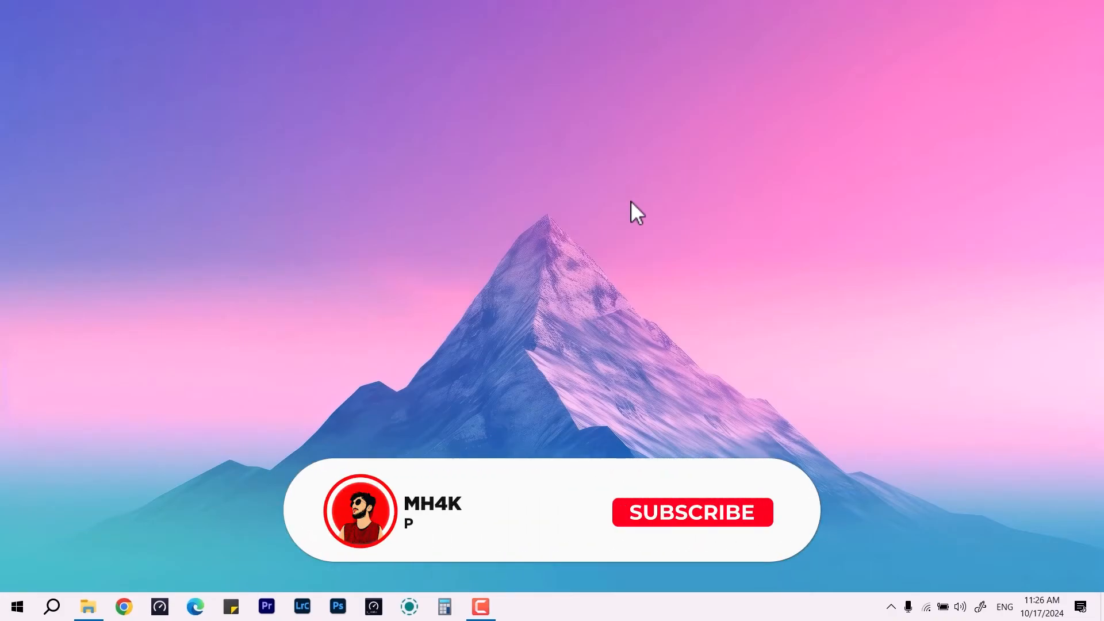
# - Open Task Manager over the Lightroom Classic window showing the photo
pyautogui.click(691, 512)
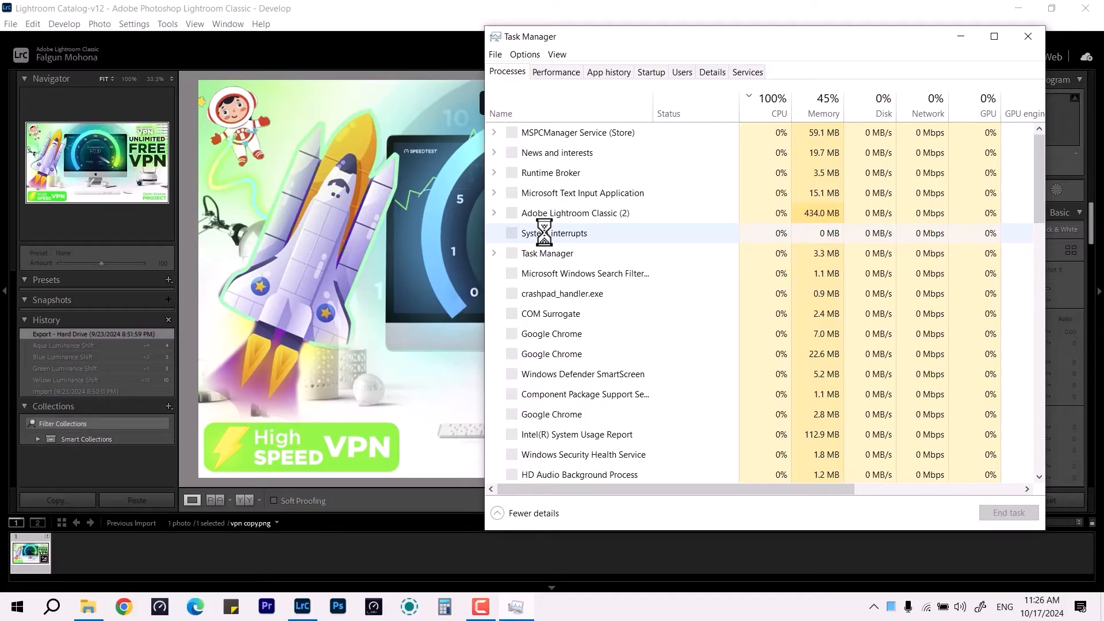
# - Scroll through the Processes list and close Task Manager
pyautogui.scroll(-3)
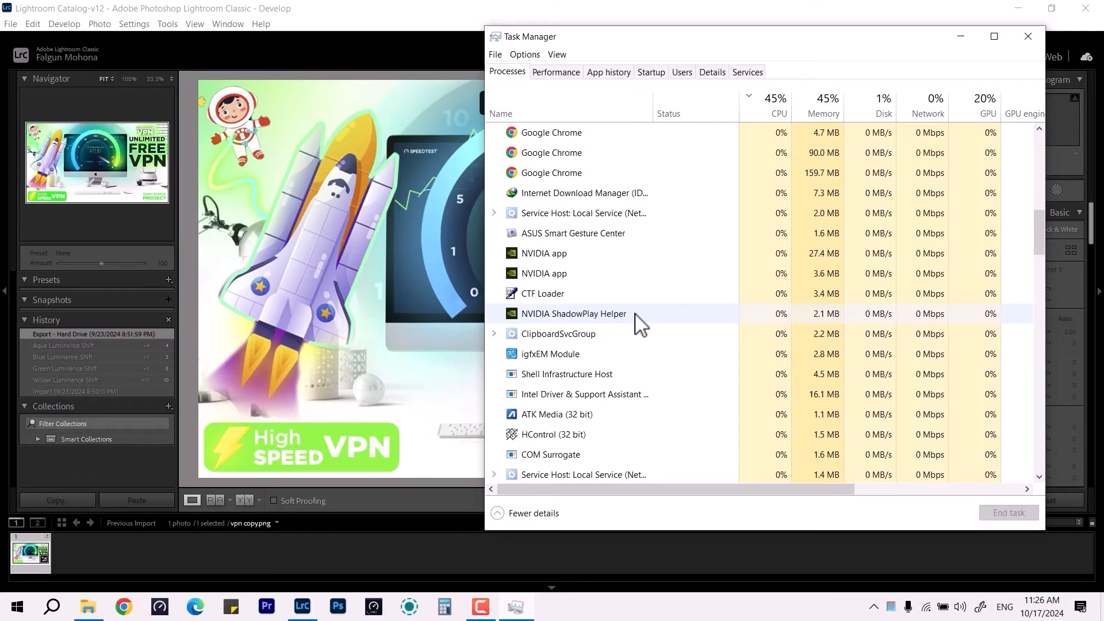
pyautogui.scroll(-3)
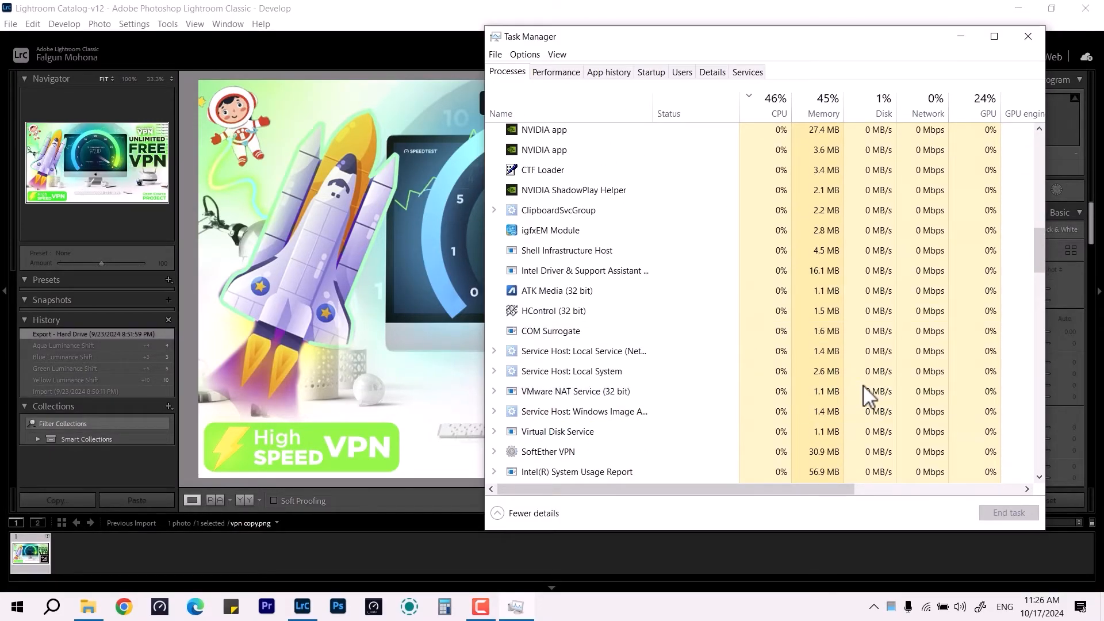
pyautogui.click(1026, 36)
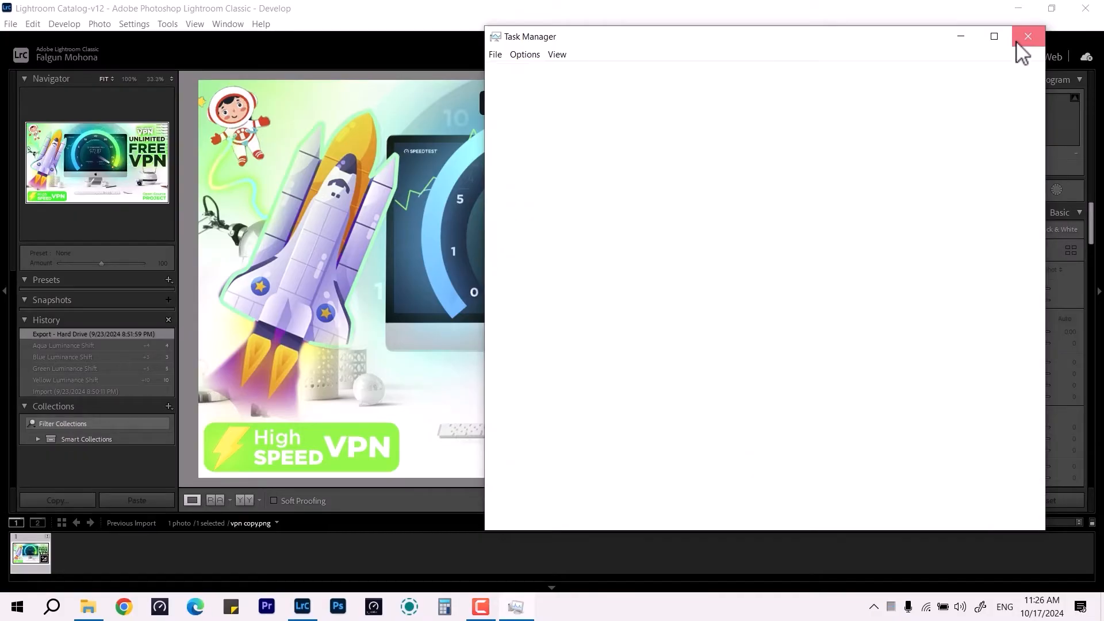
pyautogui.click(1026, 36)
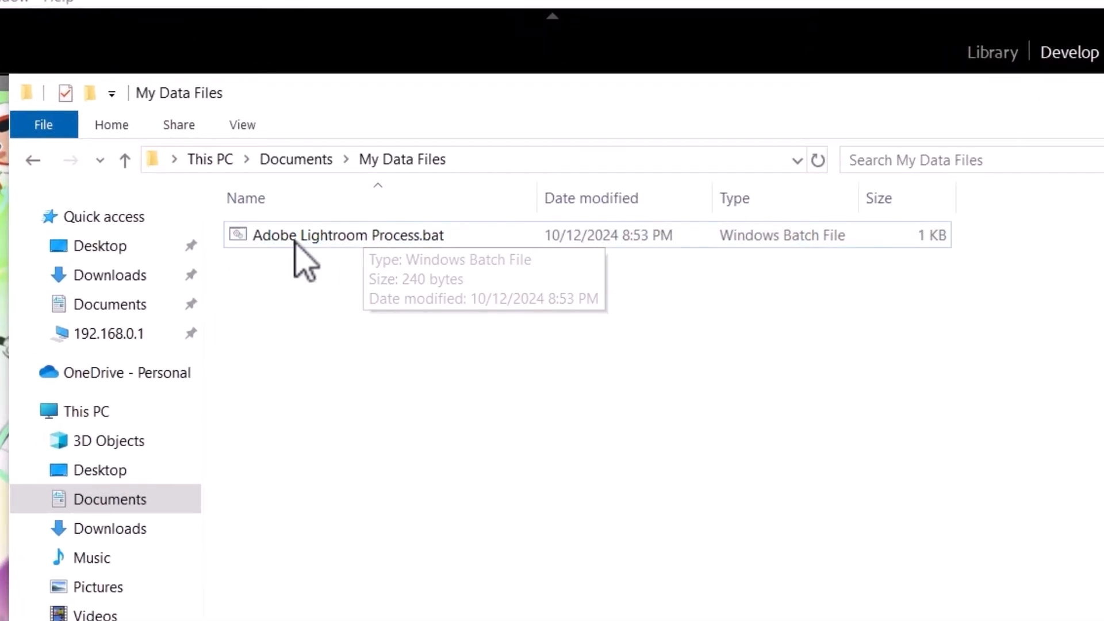
# - Run Adobe Lightroom Process.bat to terminate Lightroom, then close its console window
pyautogui.click(348, 235)
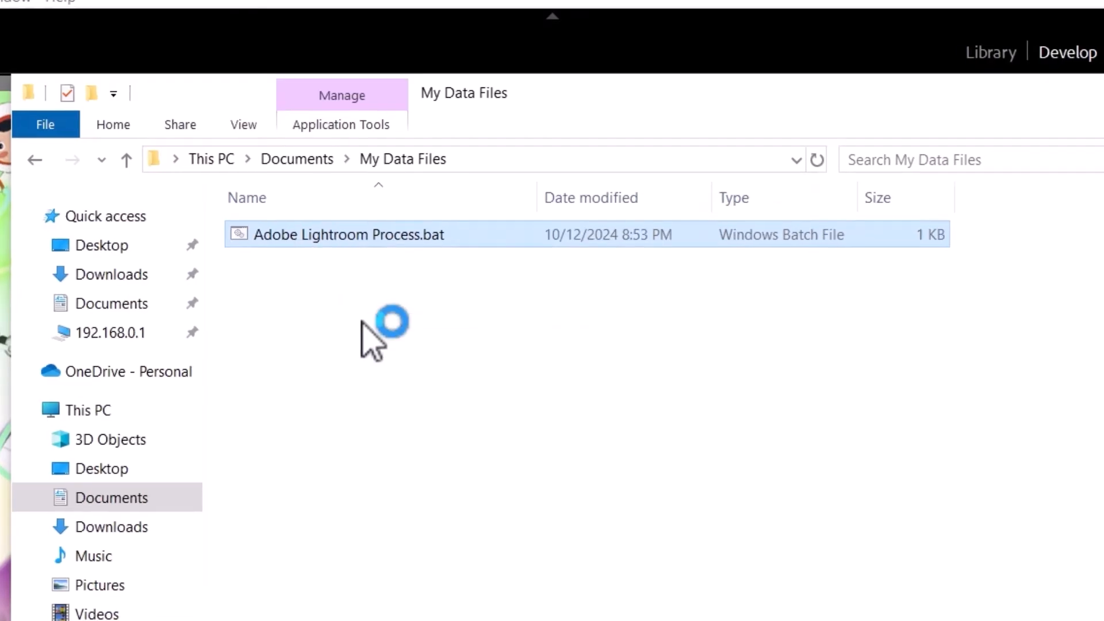
pyautogui.doubleClick(347, 233)
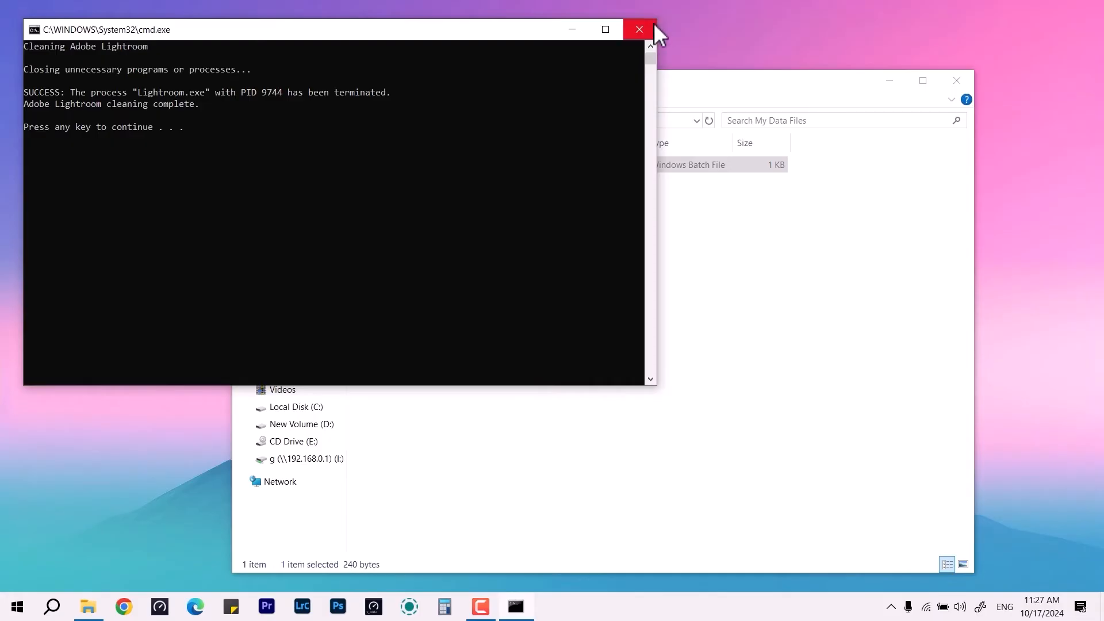
pyautogui.click(638, 28)
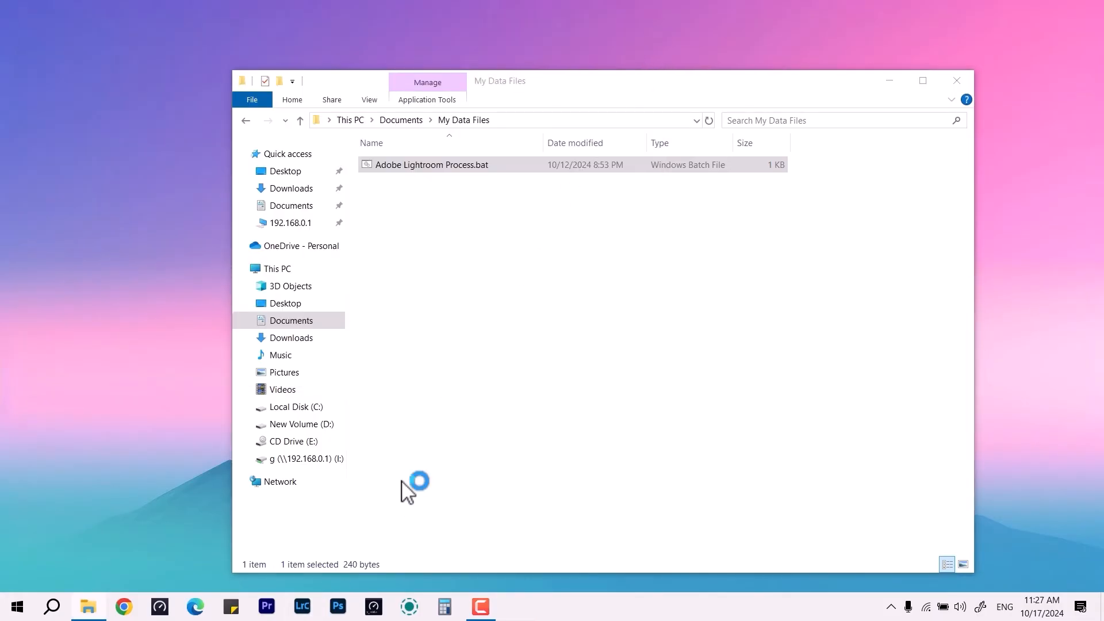
# - Relaunch Lightroom Classic into the Develop module and confirm it responds
pyautogui.doubleClick(431, 165)
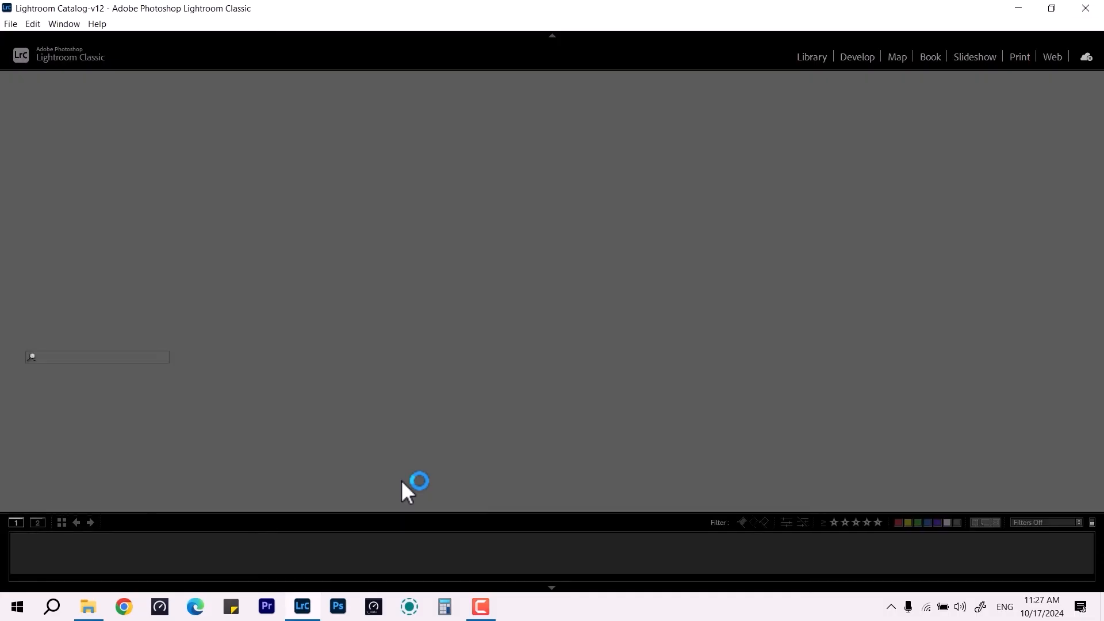
pyautogui.click(856, 57)
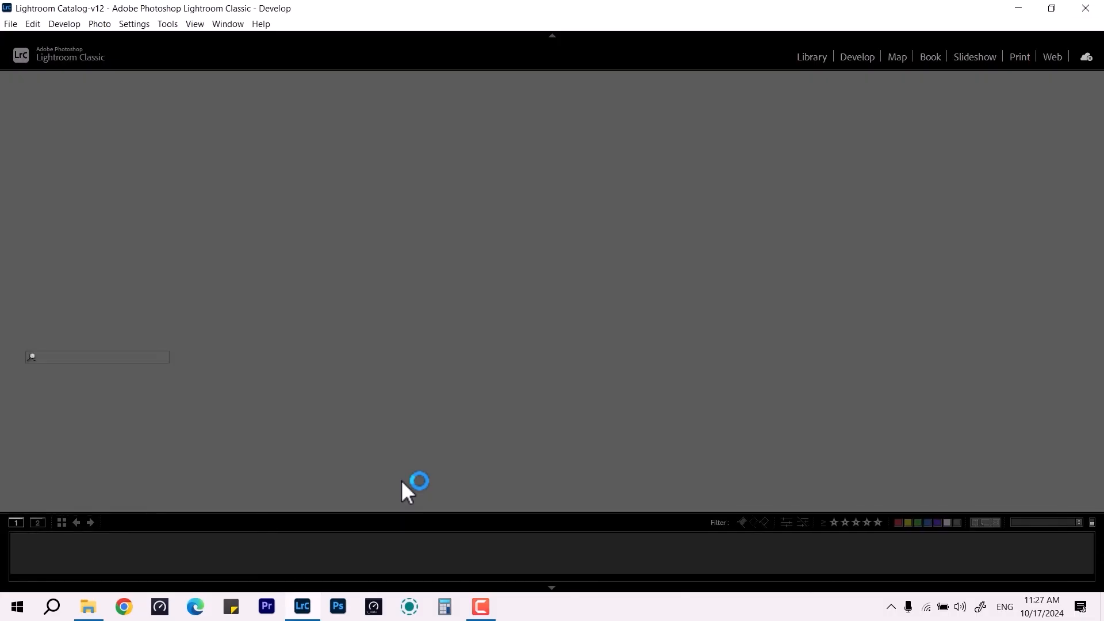